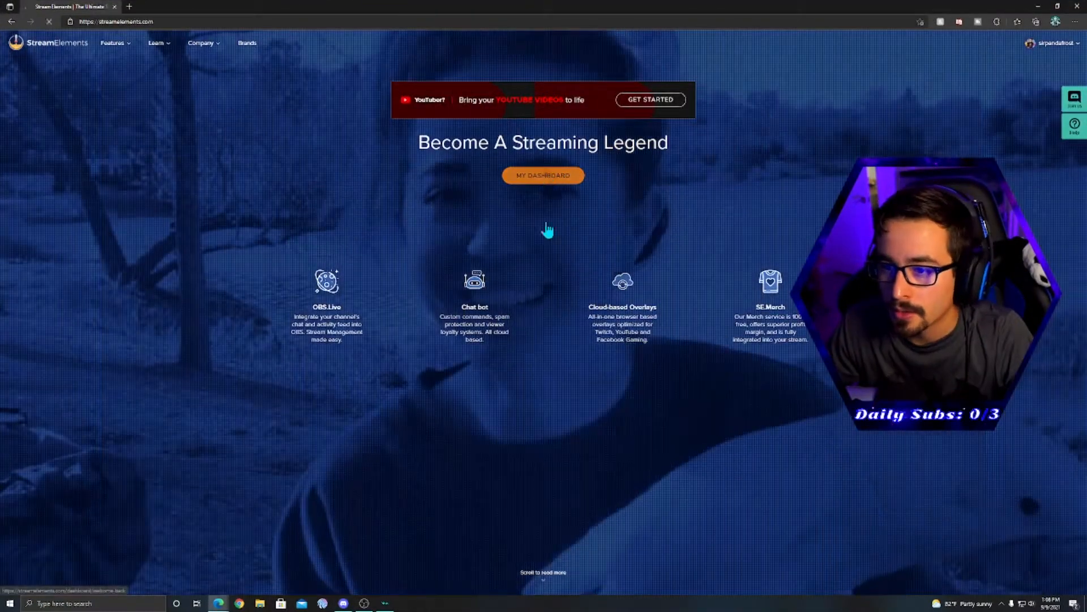
- From My Dashboard, go to My overlays and choose Create Blank Overlay
{"action": "left_click", "coordinate": [543, 175]}
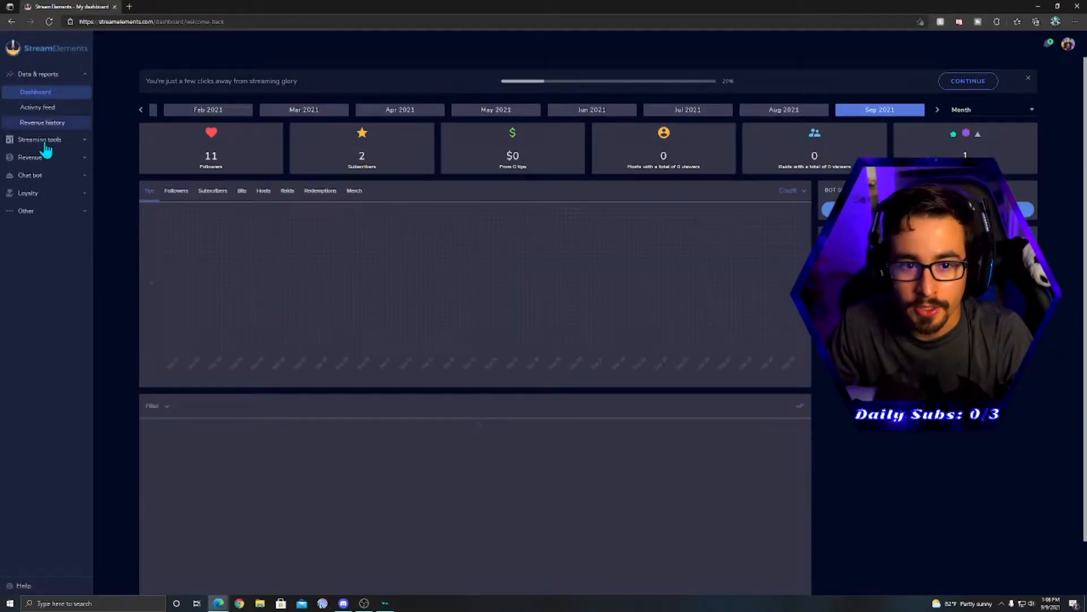
{"action": "left_click", "coordinate": [39, 139]}
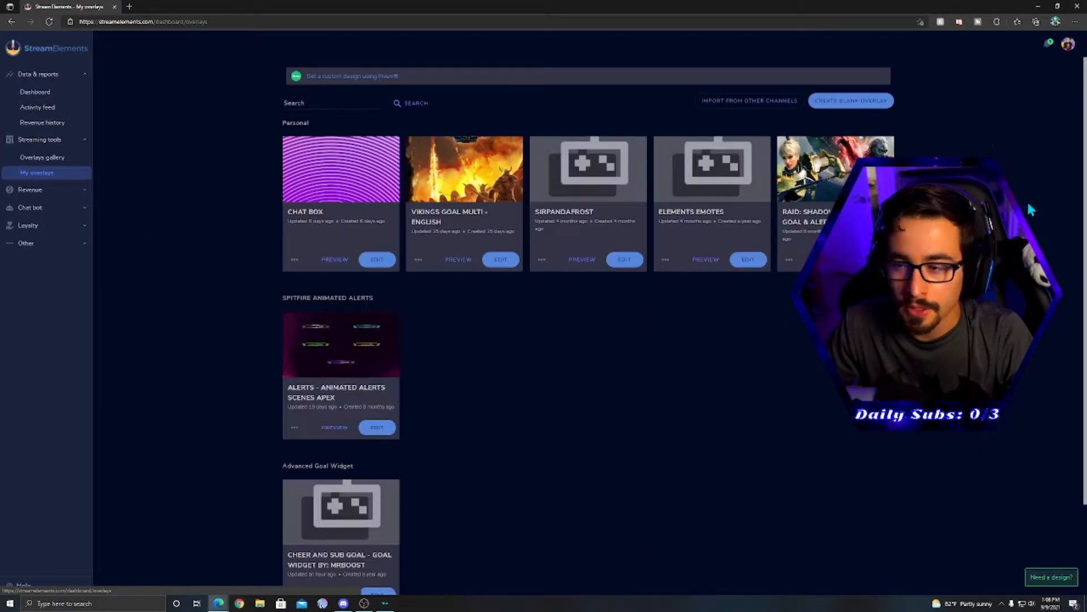
{"action": "left_click", "coordinate": [850, 100]}
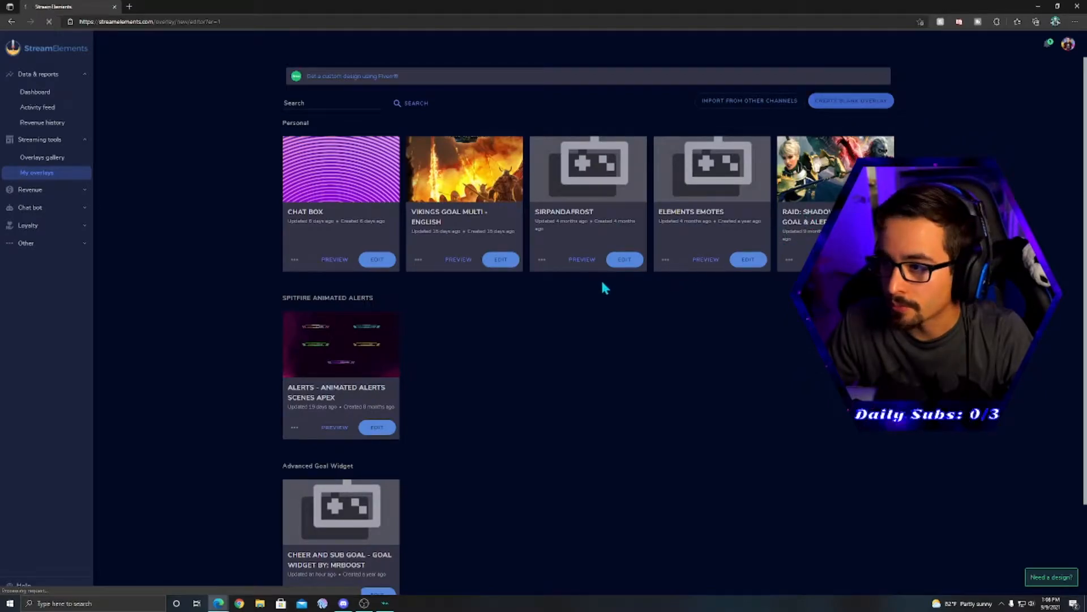
{"action": "left_click", "coordinate": [850, 101]}
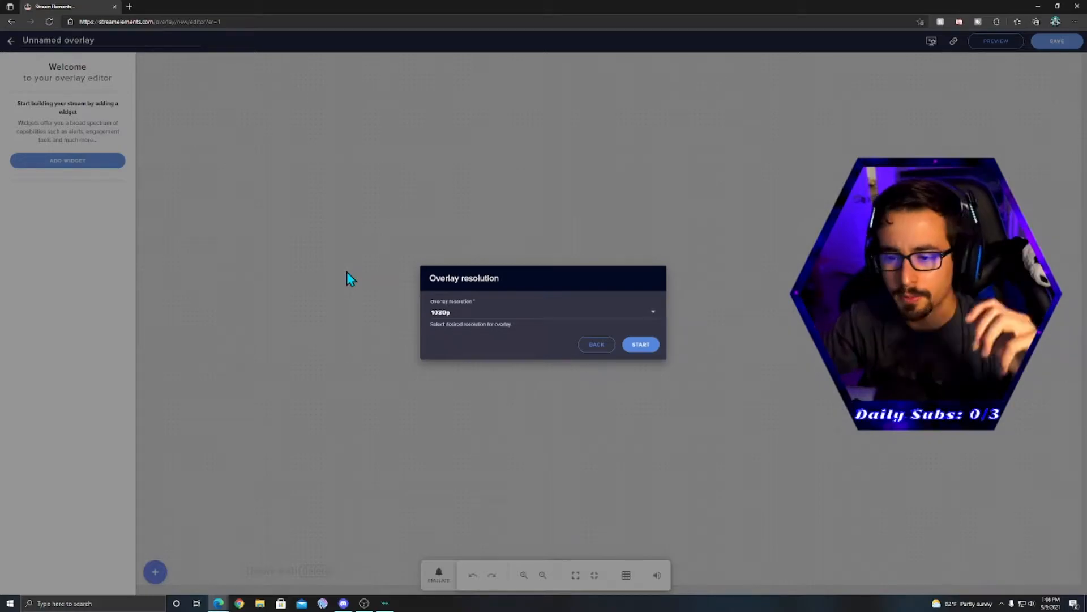
- Start the overlay at 1080p and add the Labels > Subscribers > Subscriber count widget
{"action": "left_click", "coordinate": [639, 344]}
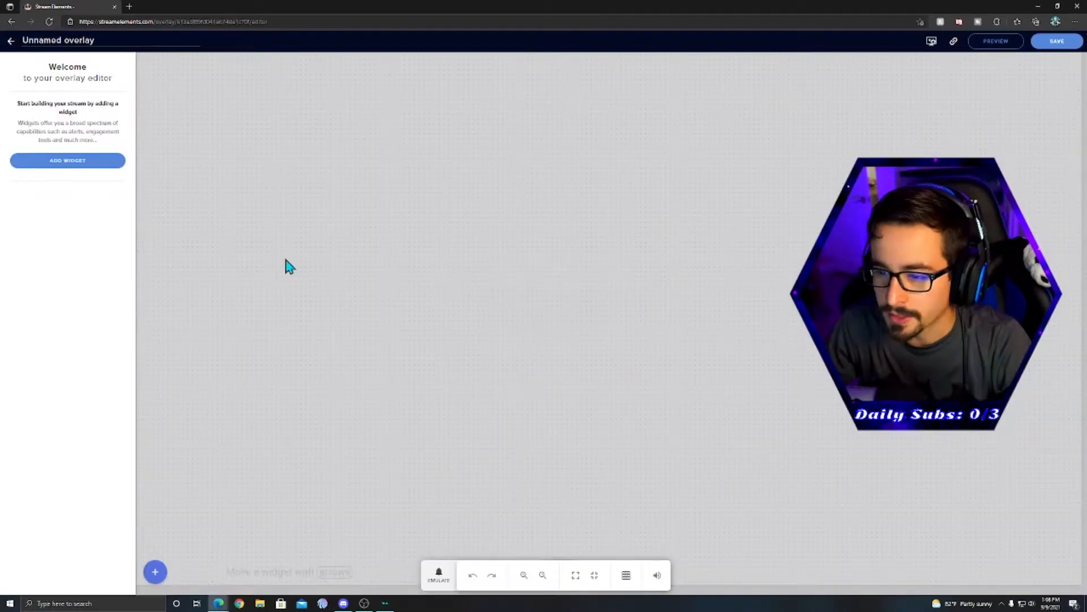
{"action": "left_click", "coordinate": [155, 571]}
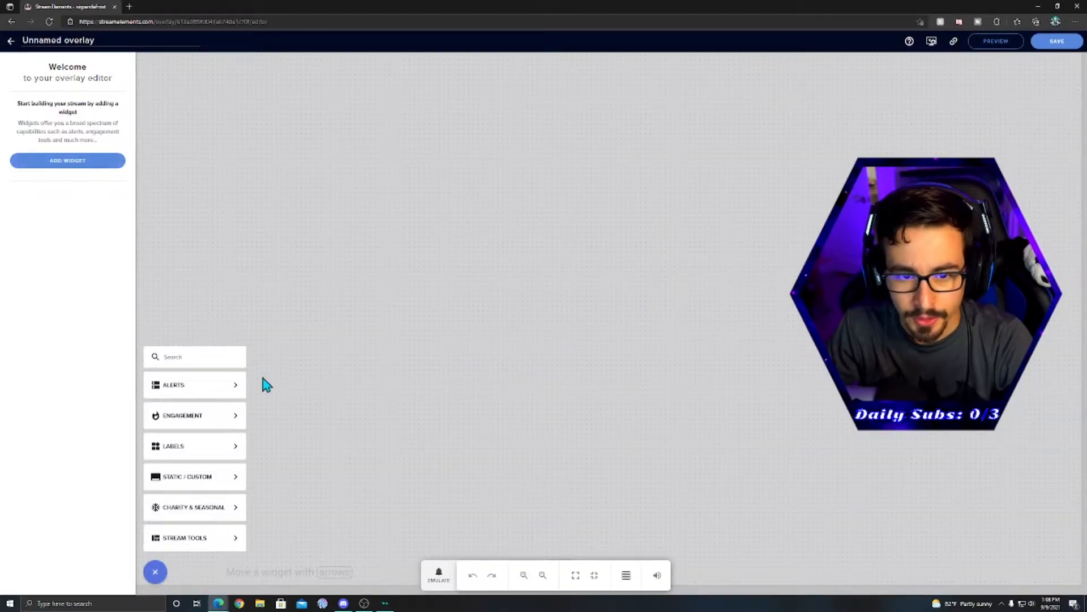
{"action": "left_click", "coordinate": [194, 445]}
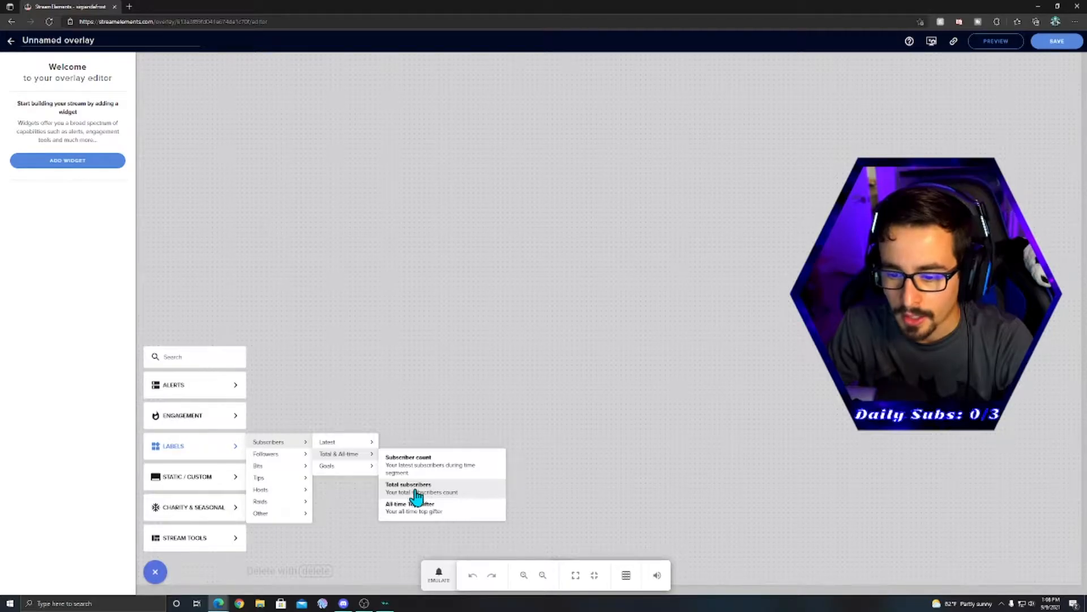
{"action": "mouse_move", "coordinate": [485, 474]}
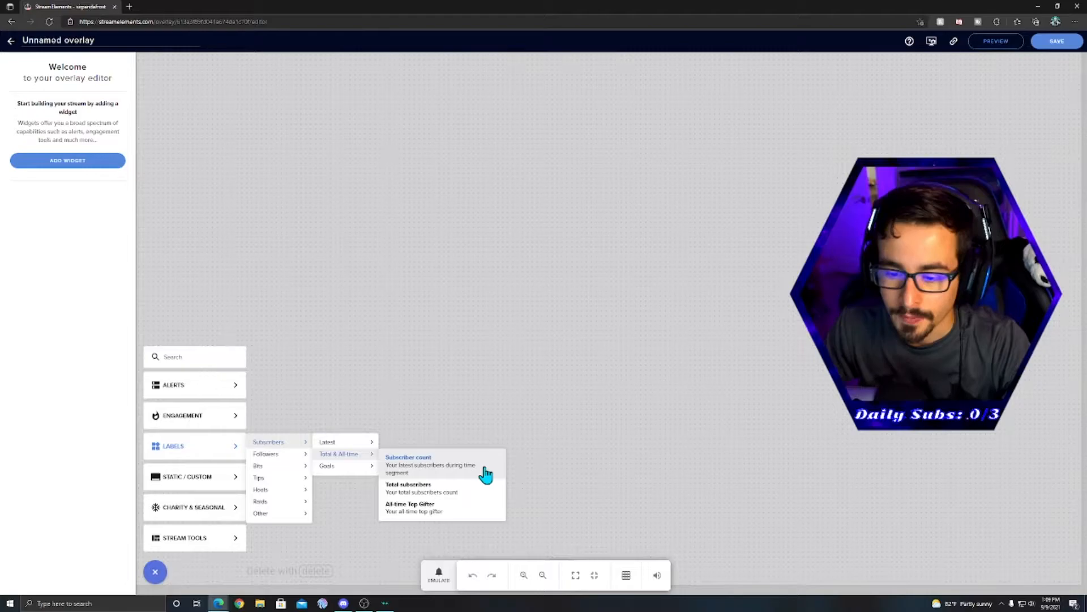
{"action": "left_click", "coordinate": [408, 456]}
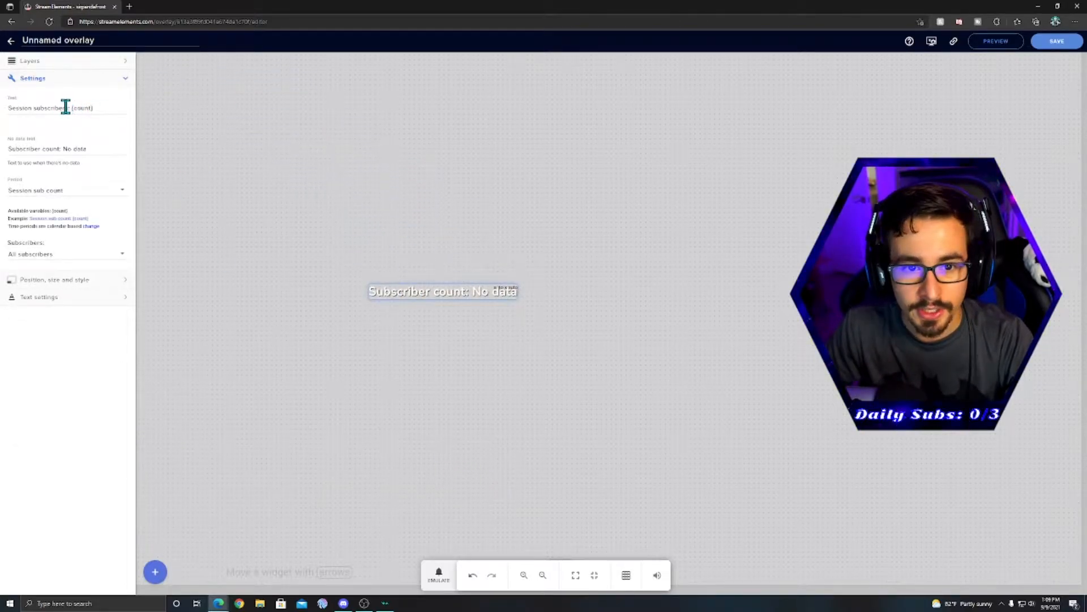
- Replace the label's Text and No data text with 'Daily Sub: {count}/3'
{"action": "double_click", "coordinate": [38, 107]}
{"action": "type", "text": "Daily Subs: {count}/"}
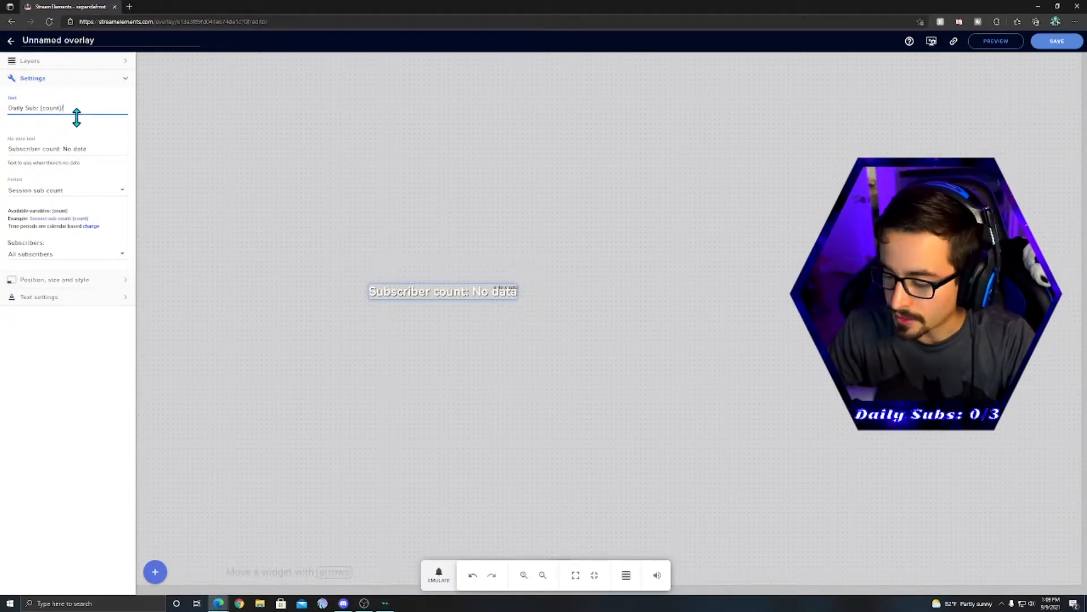
{"action": "triple_click", "coordinate": [66, 107]}
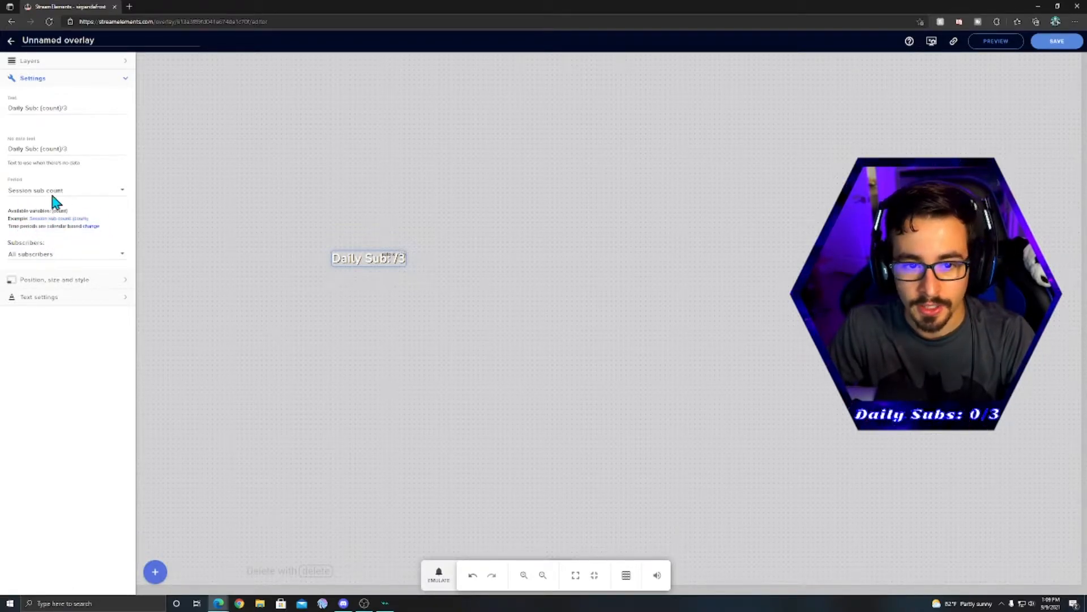
- Try the Weekly and Monthly sub count periods, then return to Session sub count
{"action": "left_click", "coordinate": [62, 190]}
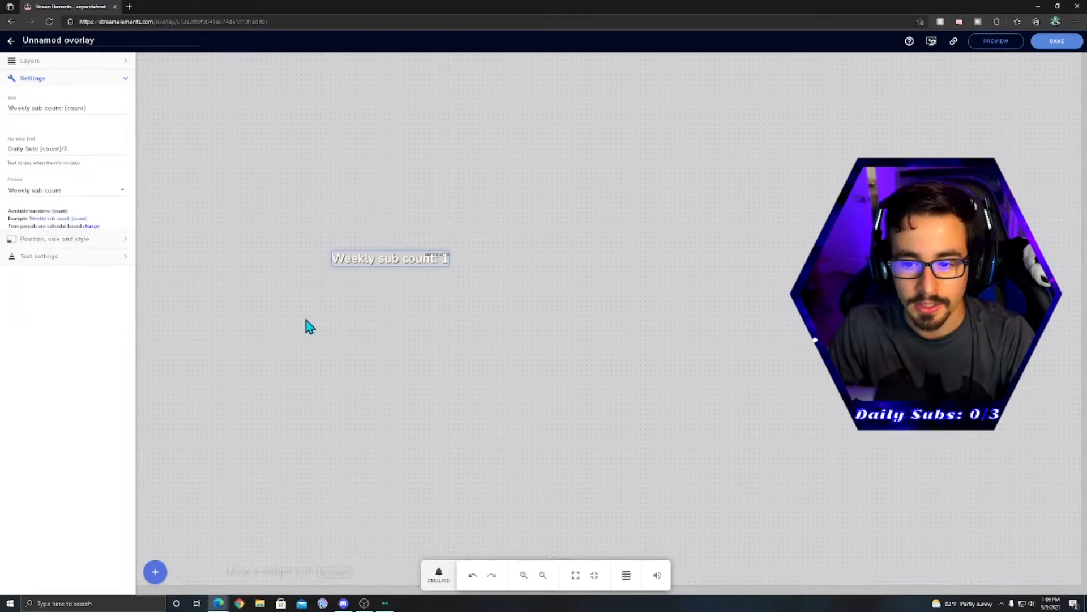
{"action": "mouse_move", "coordinate": [425, 275]}
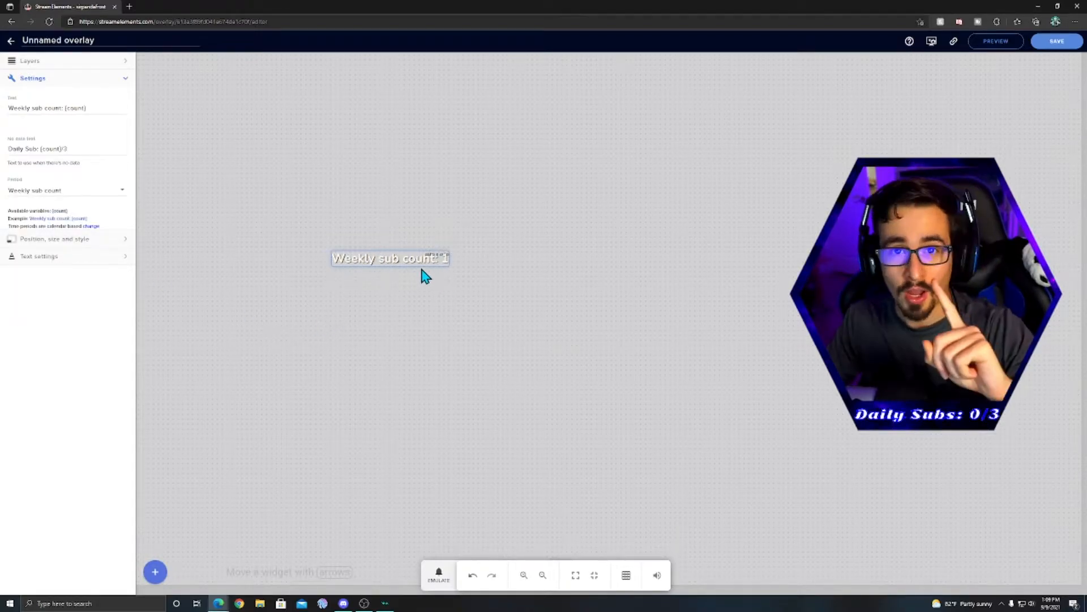
{"action": "left_click", "coordinate": [67, 190]}
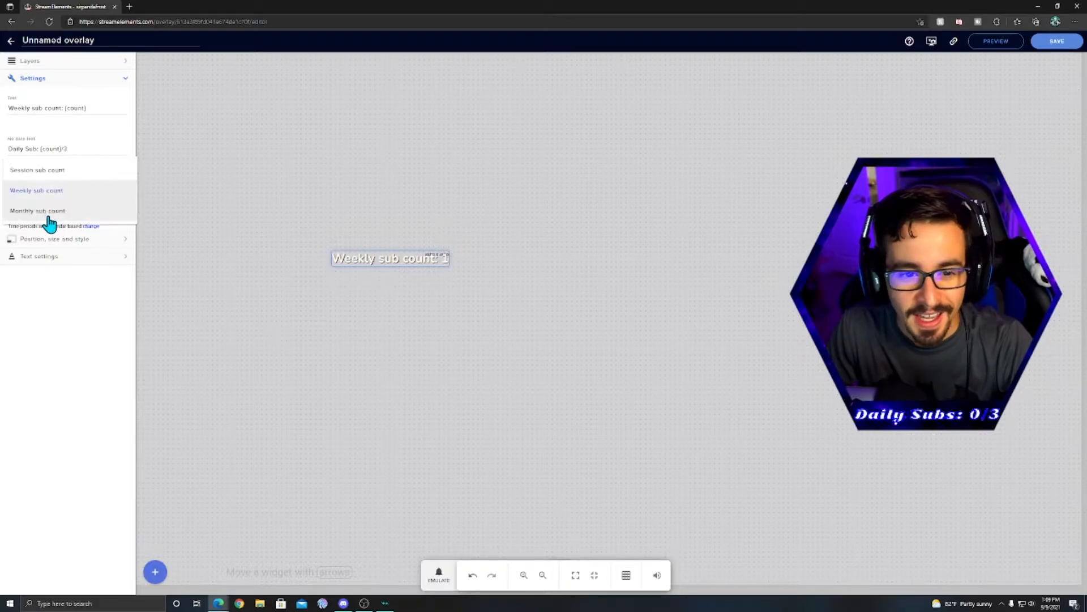
{"action": "left_click", "coordinate": [37, 210]}
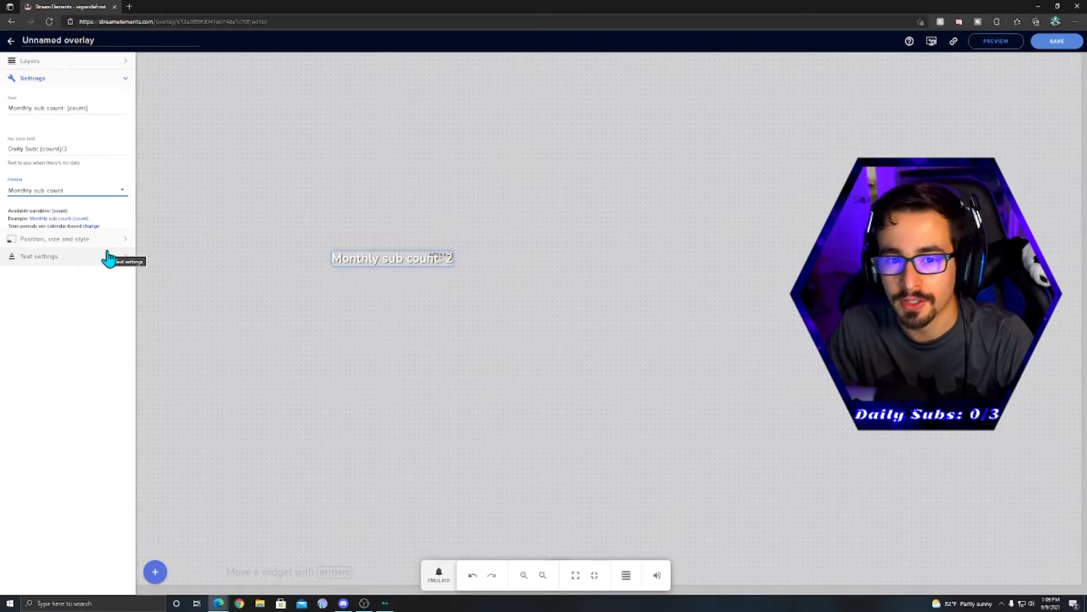
{"action": "left_click", "coordinate": [68, 189]}
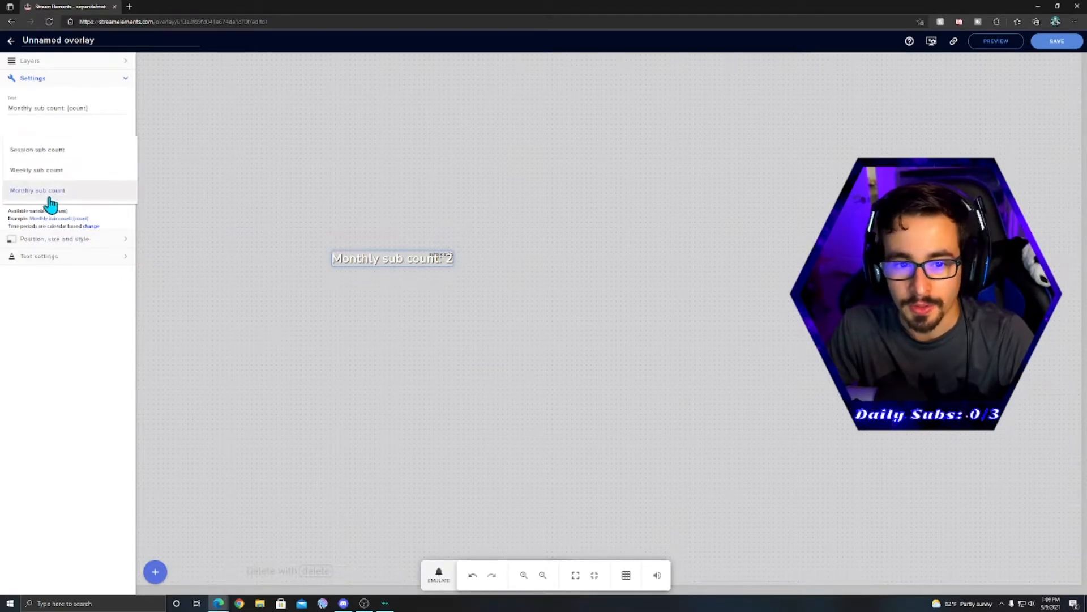
{"action": "left_click", "coordinate": [36, 149]}
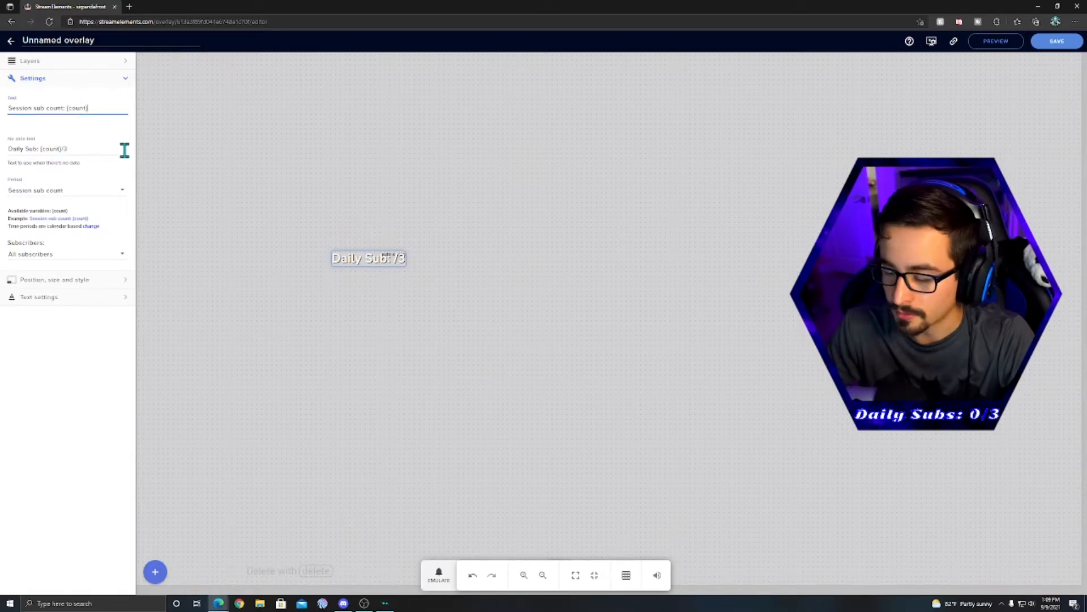
- Set the label Text to 'Daily Sub: {count}/3' and No data text to 'Daily Sub: 0/3'
{"action": "triple_click", "coordinate": [37, 149]}
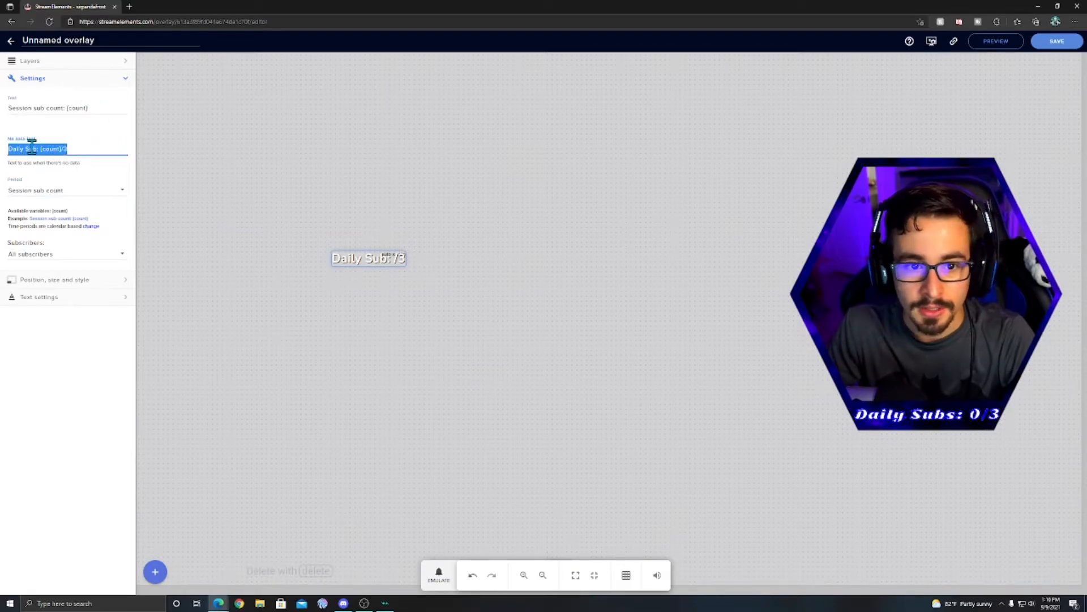
{"action": "triple_click", "coordinate": [47, 107]}
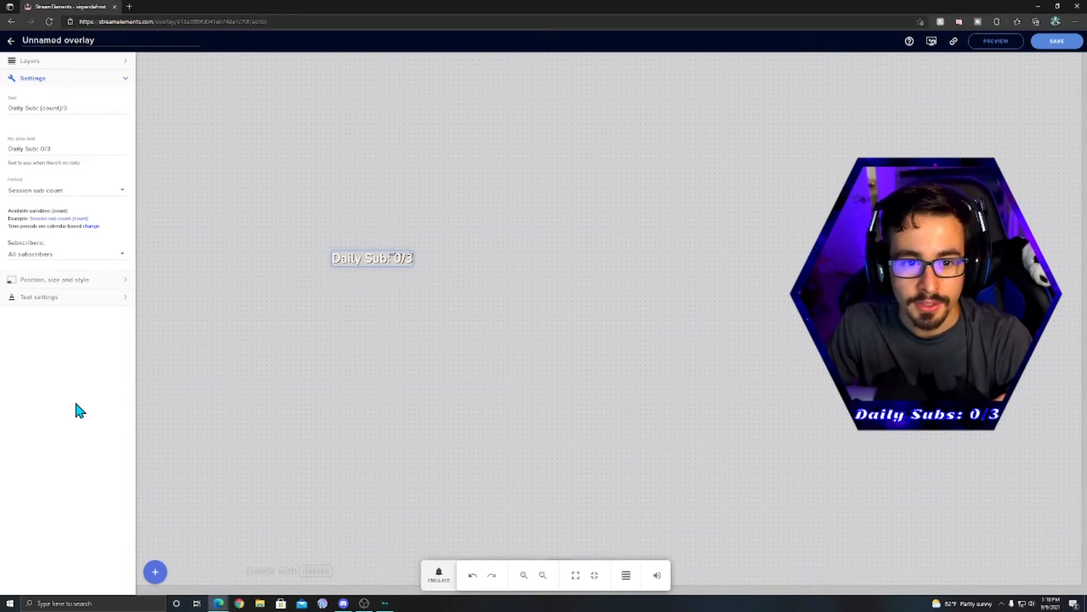
{"action": "mouse_move", "coordinate": [77, 132]}
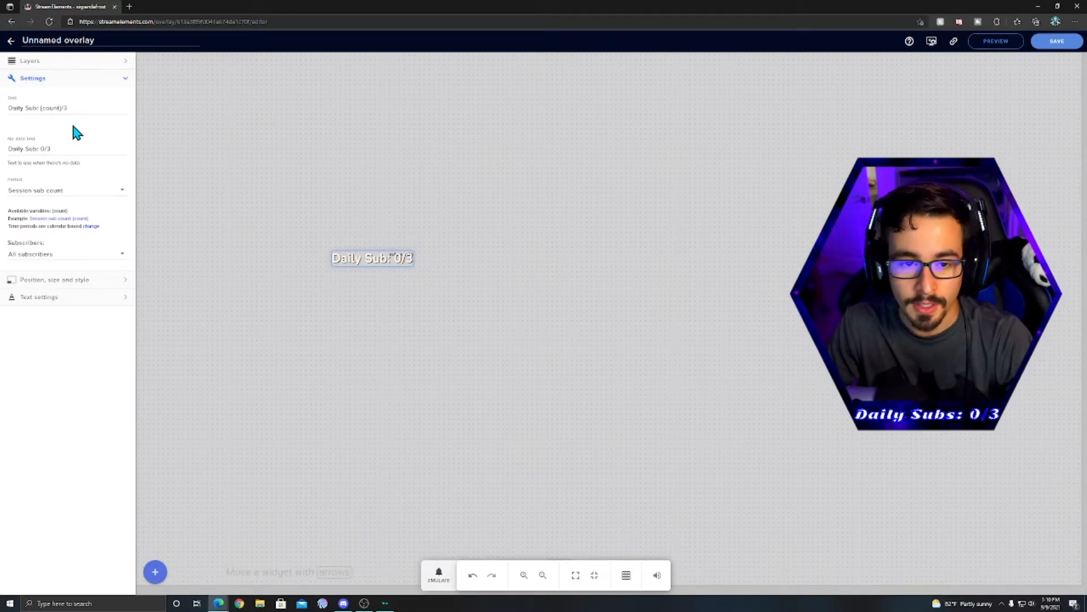
- In Text settings, enable Custom Font for Odor Mean Chey, centred, bolder, size 72
{"action": "left_click", "coordinate": [40, 297]}
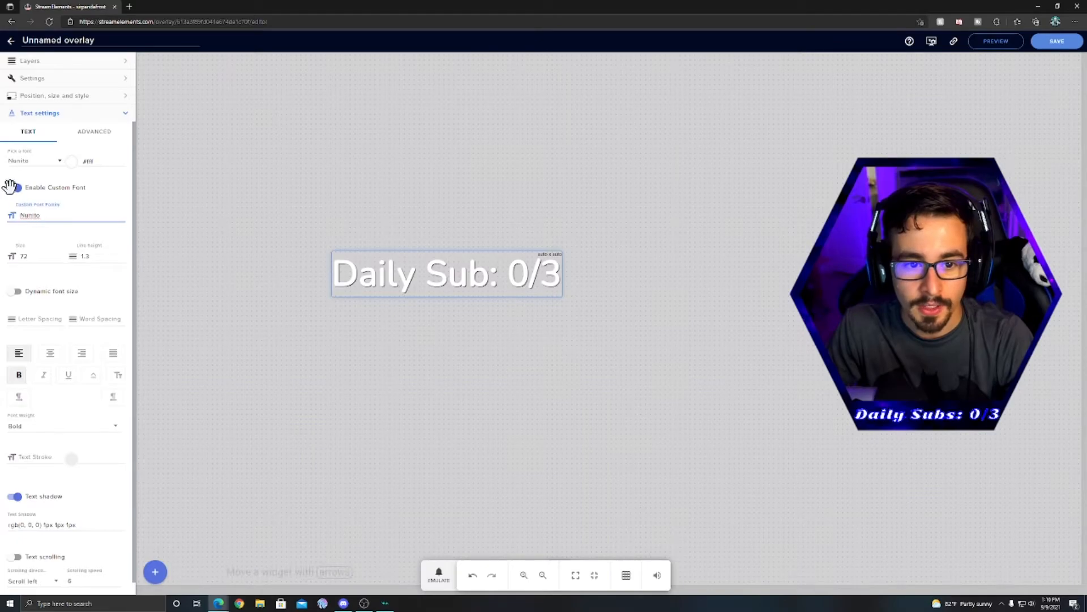
{"action": "left_click", "coordinate": [16, 188]}
{"action": "type", "text": "Odor Mean Chey"}
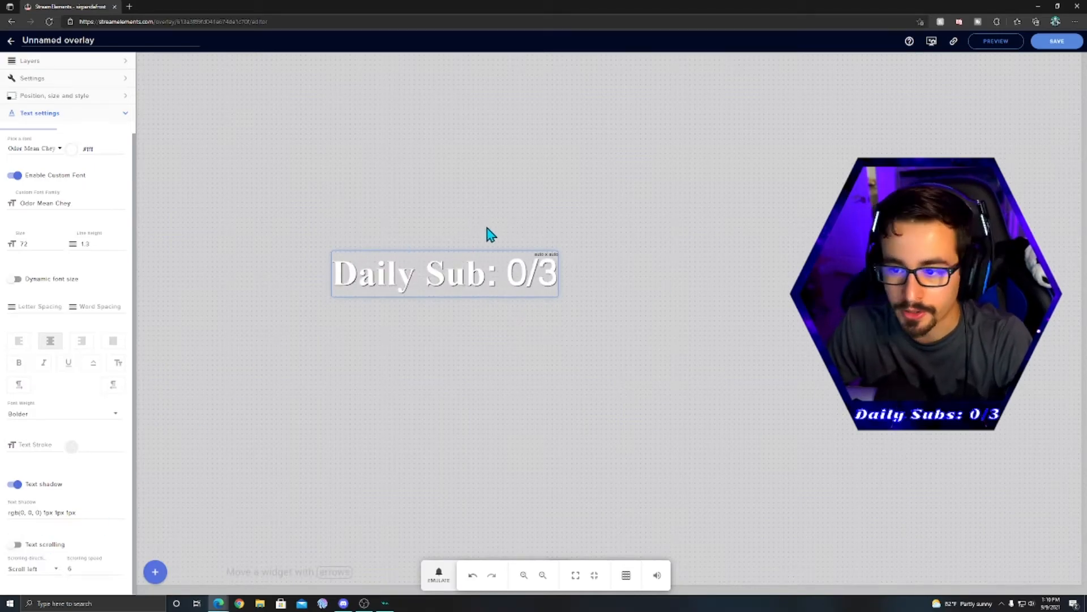
- Save the overlay as 'Subs Video' and copy its overlay link
{"action": "left_click", "coordinate": [1057, 41]}
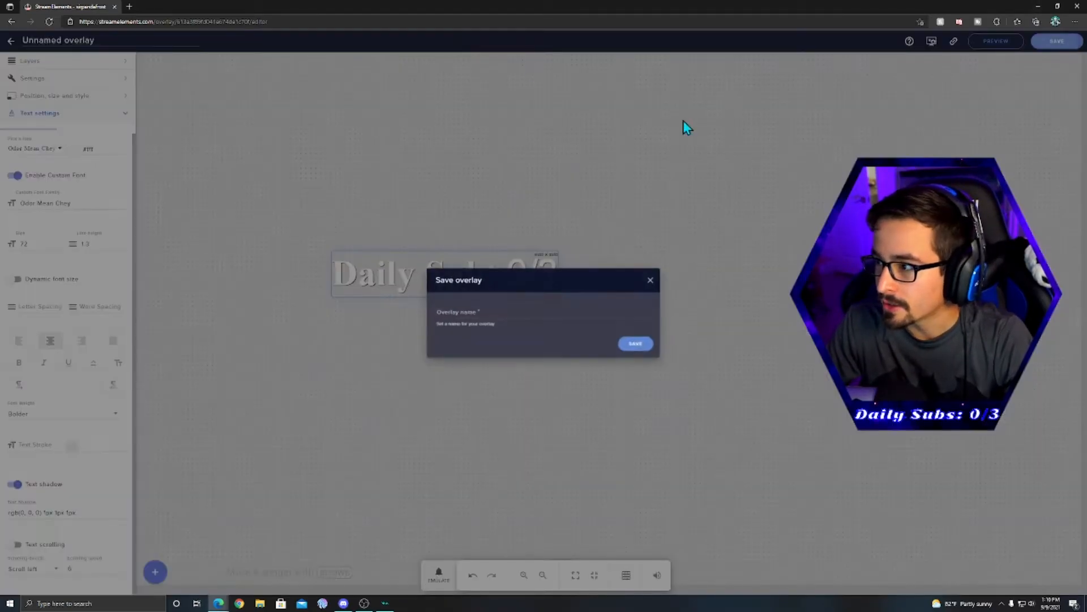
{"action": "type", "text": "S"}
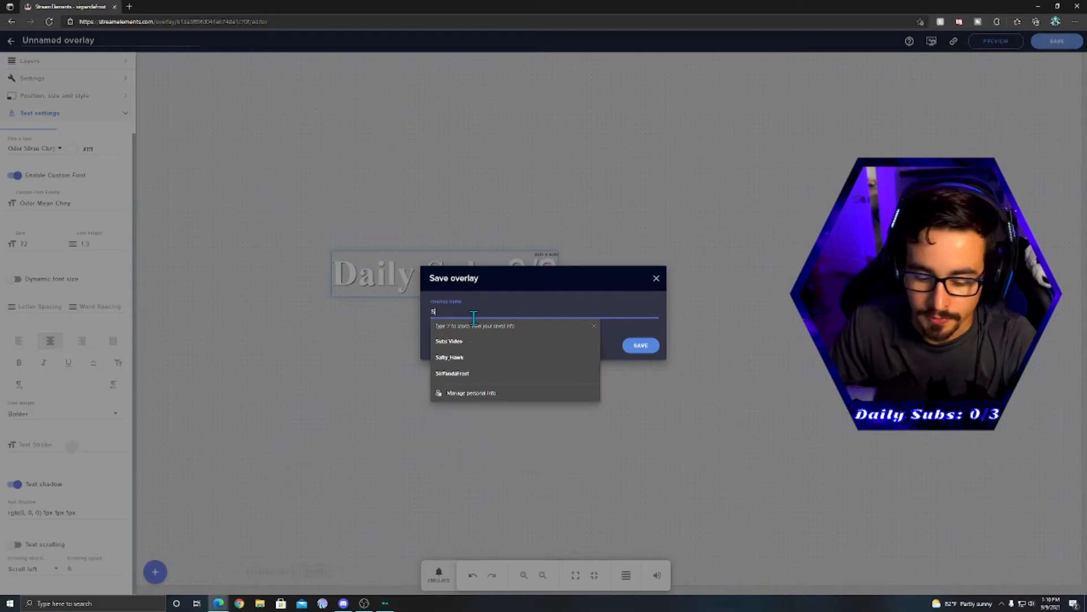
{"action": "left_click", "coordinate": [449, 340]}
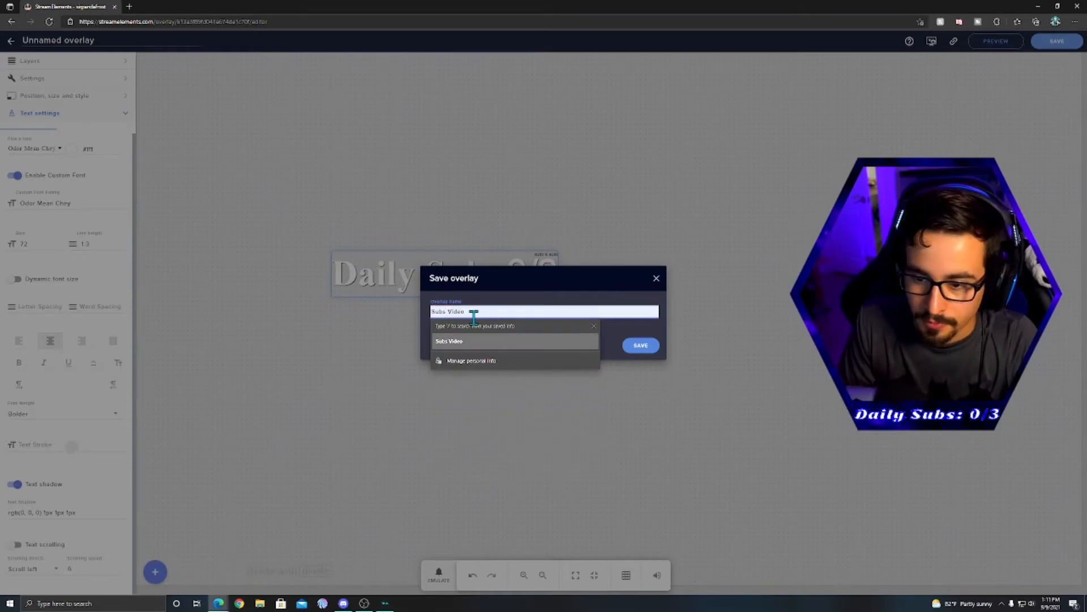
{"action": "left_click", "coordinate": [640, 345]}
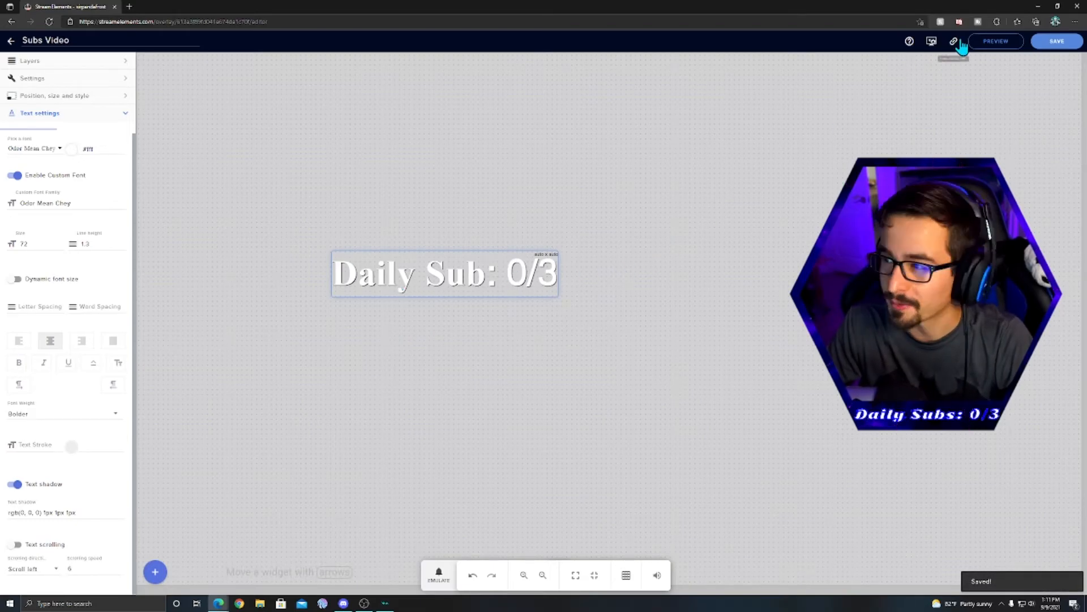
{"action": "left_click", "coordinate": [954, 41]}
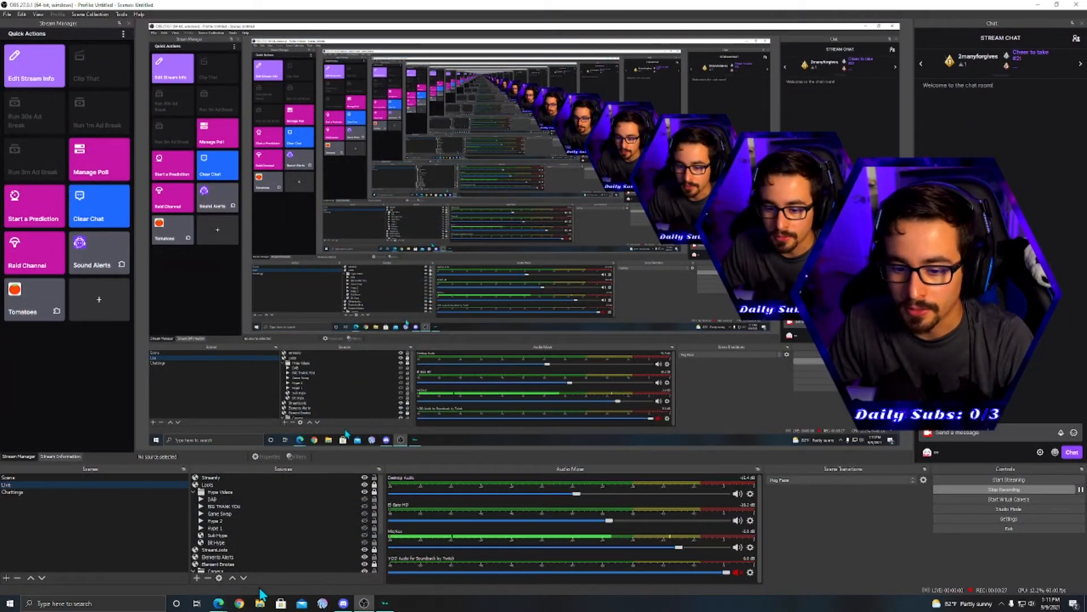
- Create an OBS Browser source named 'Subs Counter Video' and select its URL field
{"action": "left_click", "coordinate": [207, 577]}
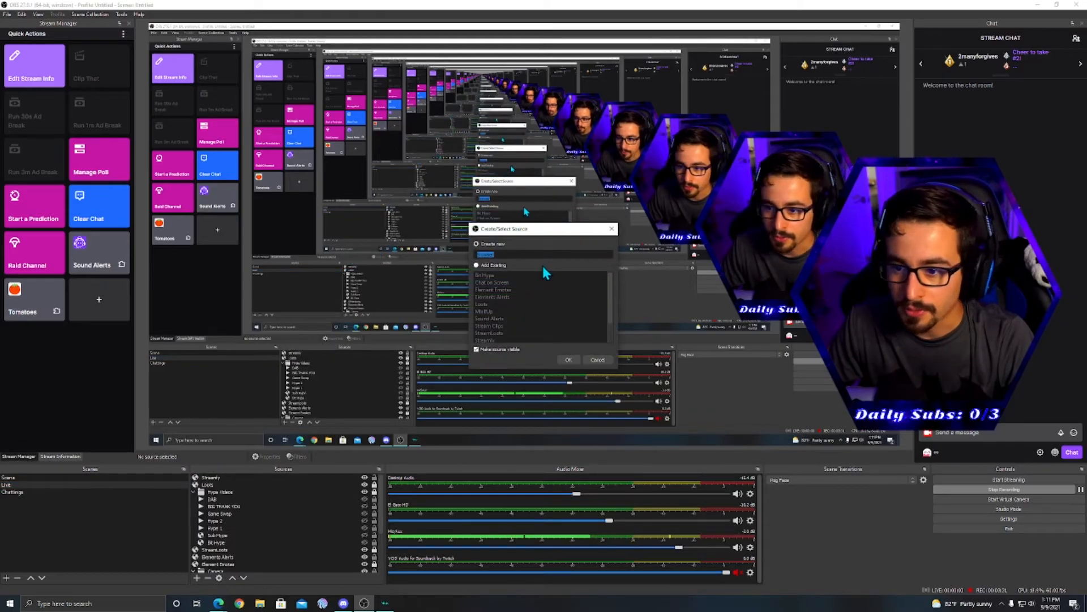
{"action": "type", "text": "Subs 0"}
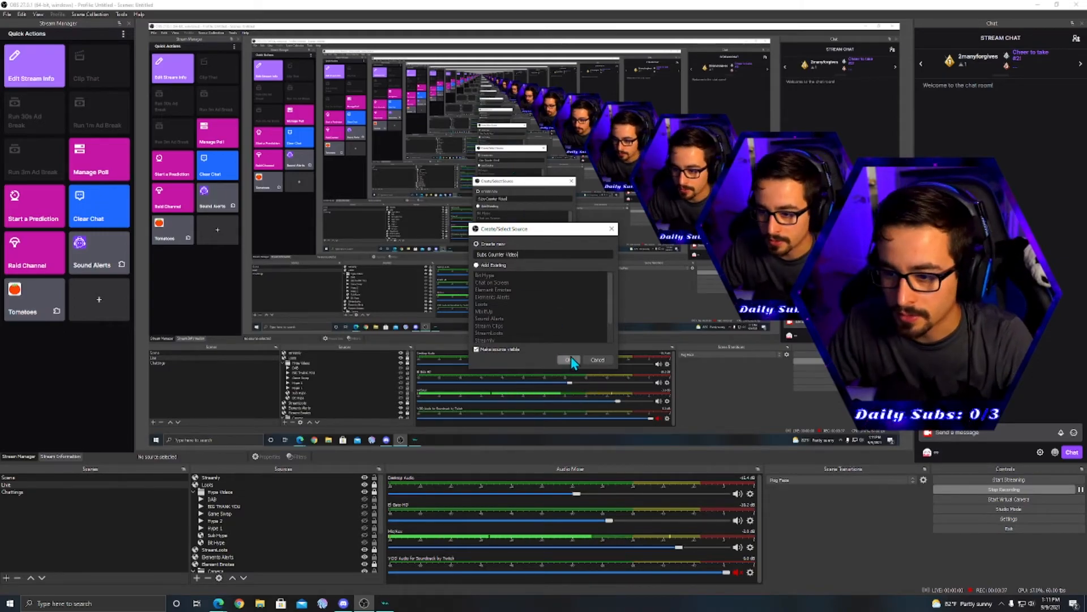
{"action": "left_click", "coordinate": [566, 359]}
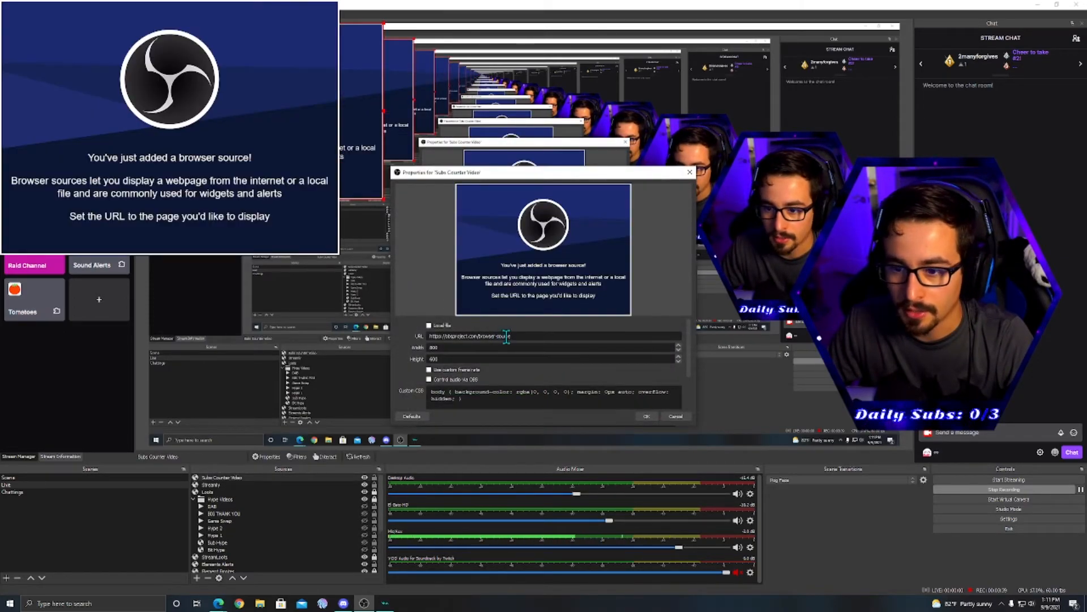
{"action": "triple_click", "coordinate": [470, 336]}
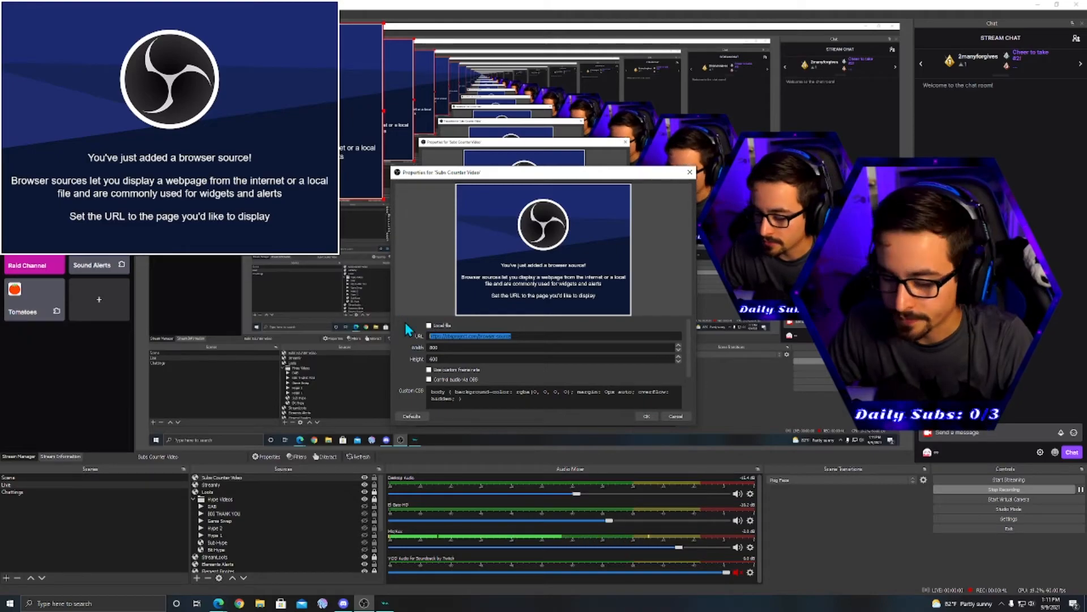